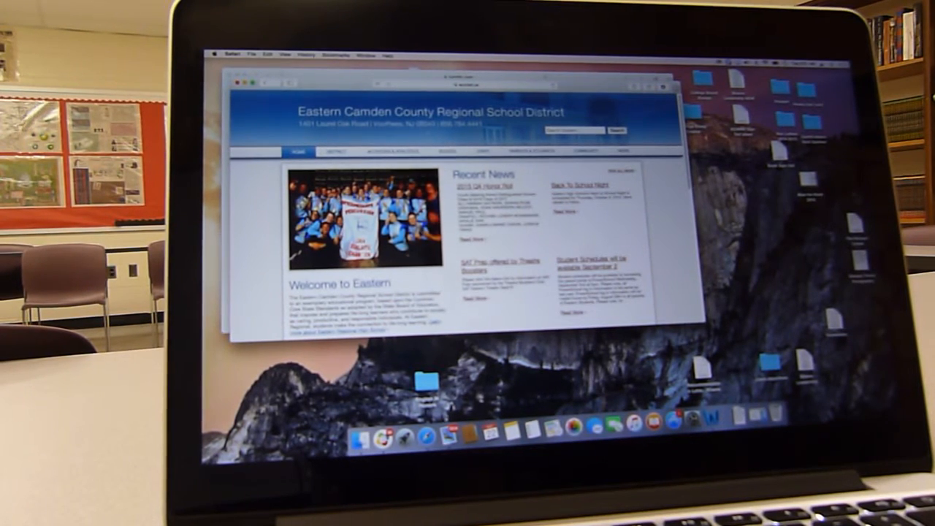
Step: Expand the Students section menu on the district homepage
left_click(485, 151)
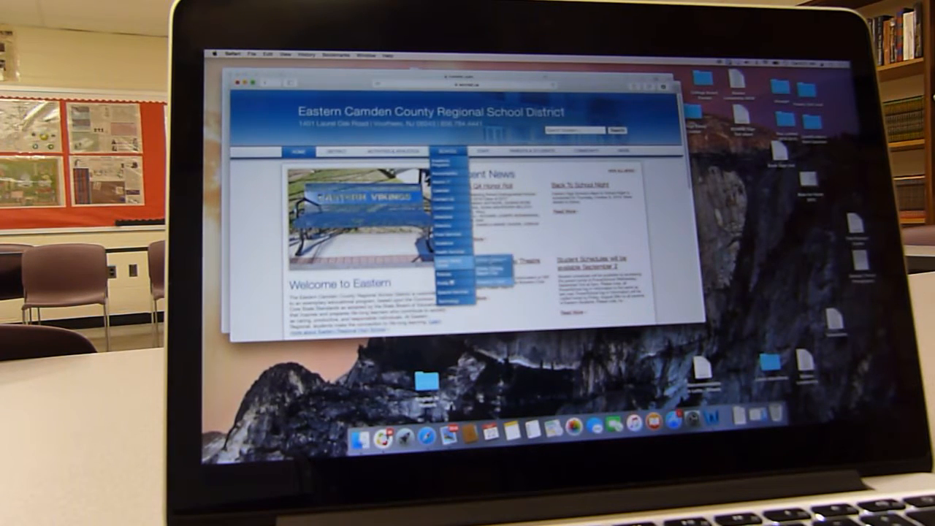
Step: Go to Research Tools and choose the literature database category to reach Bloom's Literature
left_click(451, 266)
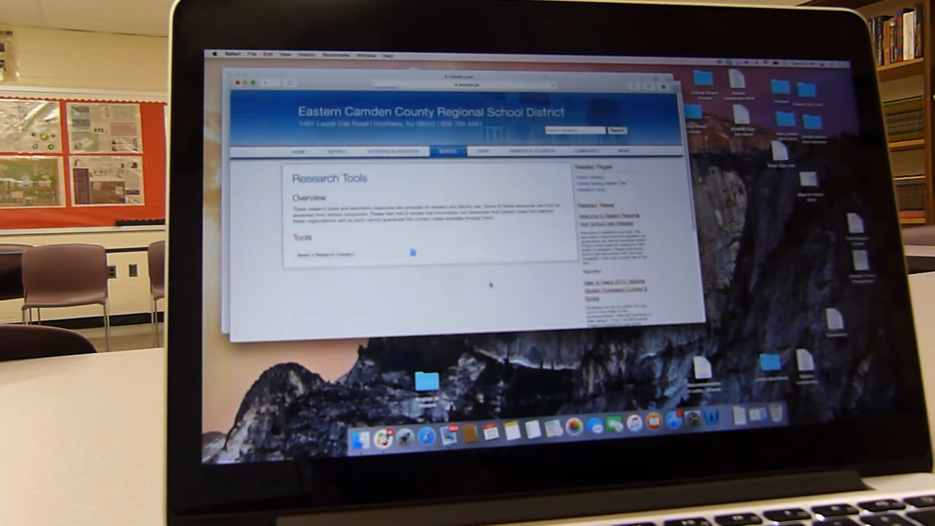
left_click(322, 254)
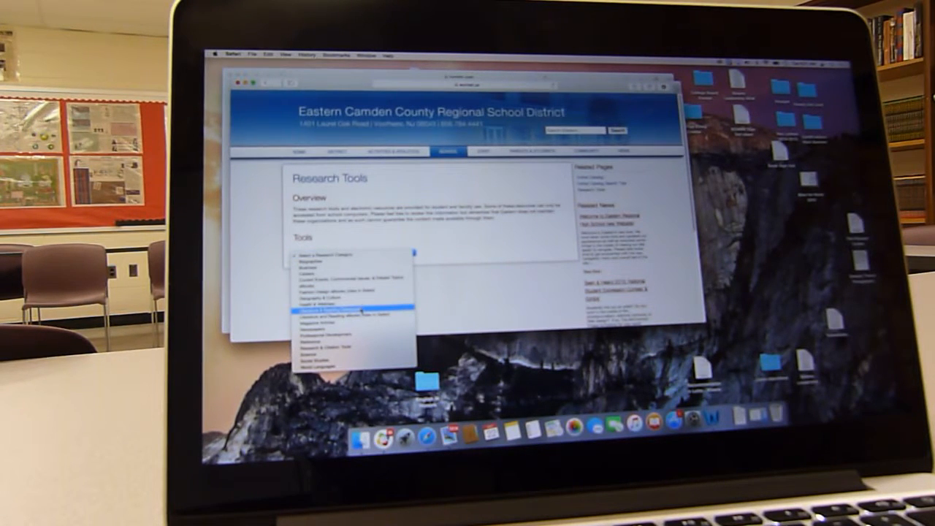
left_click(329, 313)
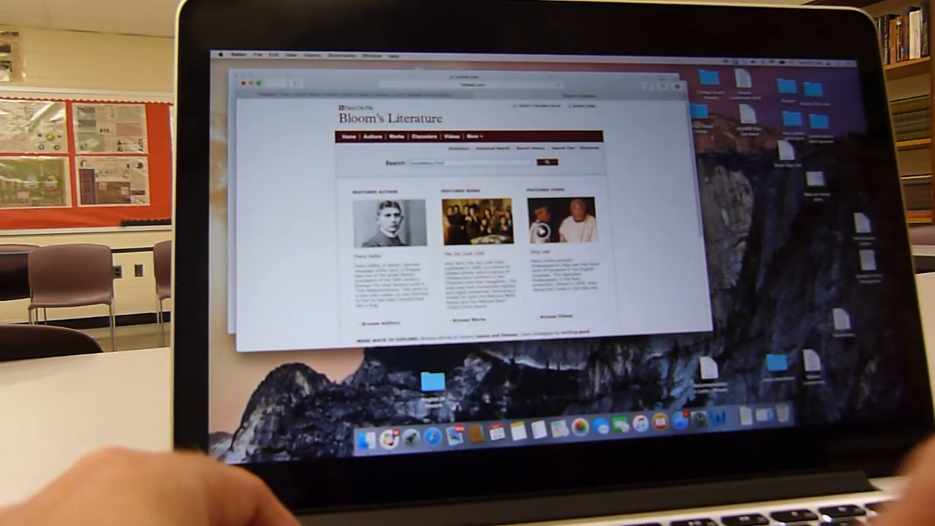
Step: Run the Huckleberry Finn search and browse down through the results list
left_click(544, 160)
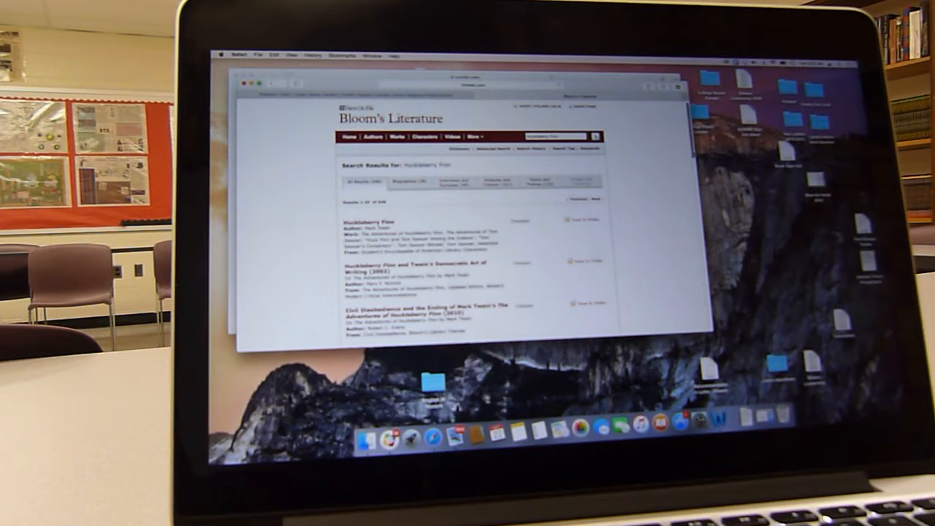
scroll("down", 3)
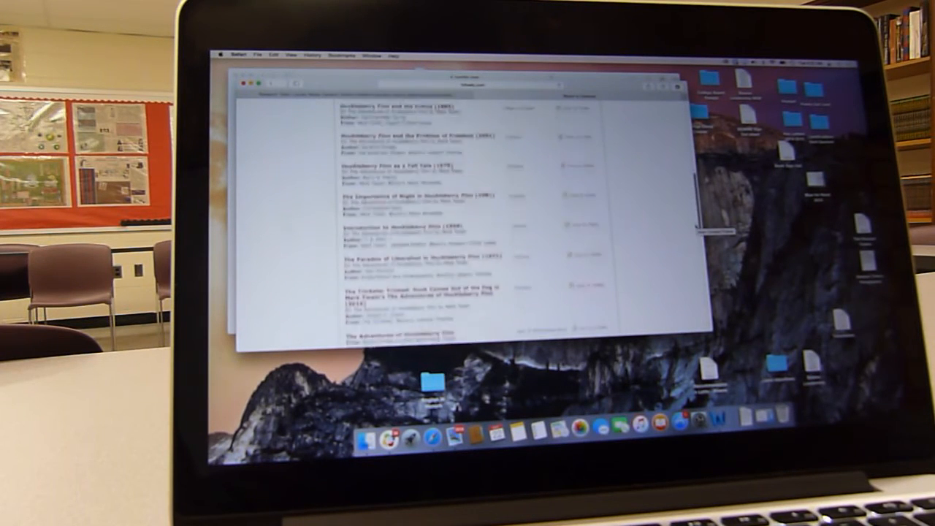
scroll("down", 3)
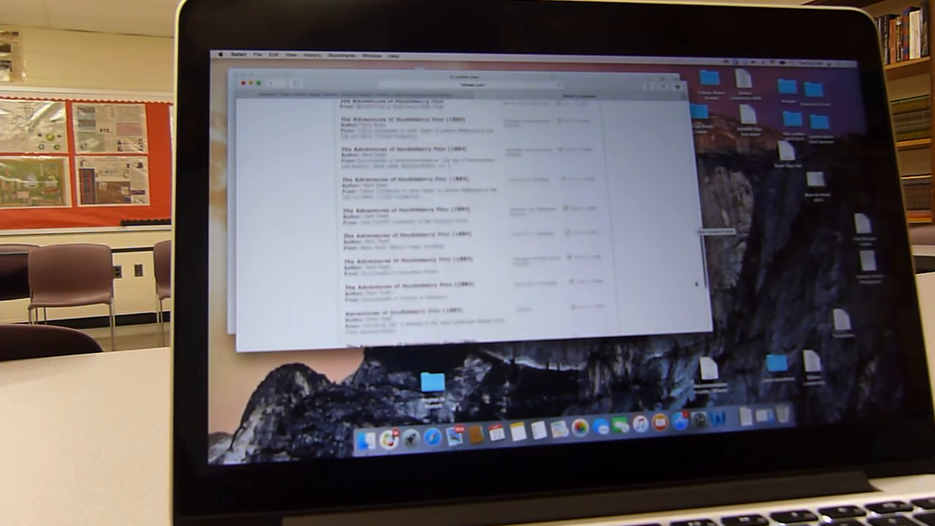
scroll("down", 3)
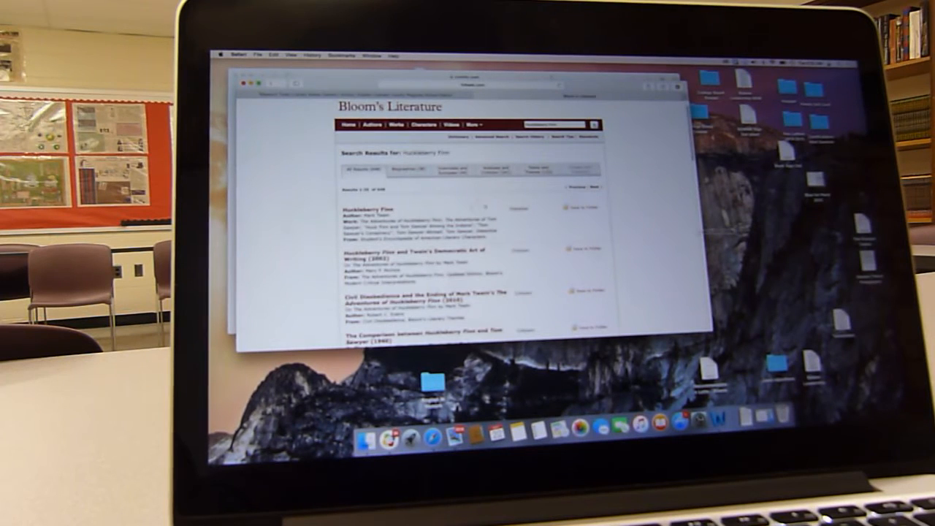
Step: View the first Huckleberry Finn result's article, then return to the results
left_click(363, 208)
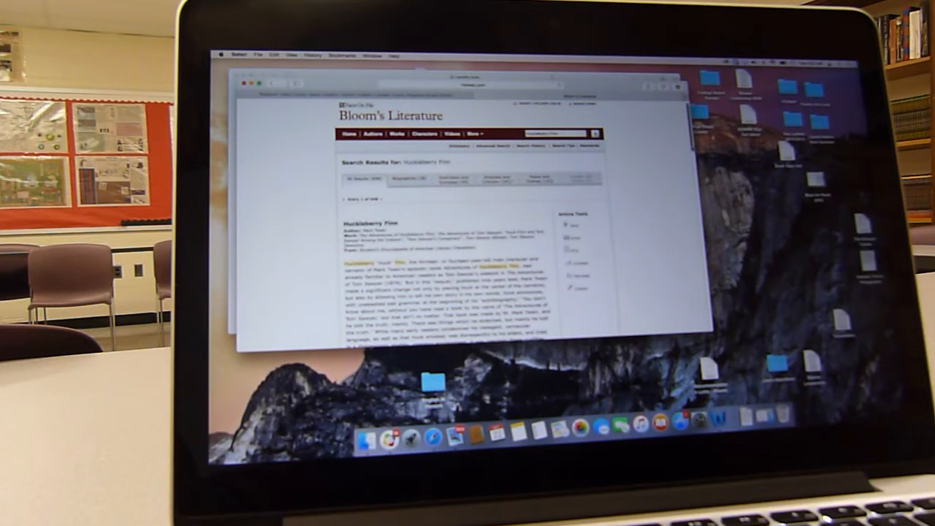
scroll("down", 3)
type(" education")
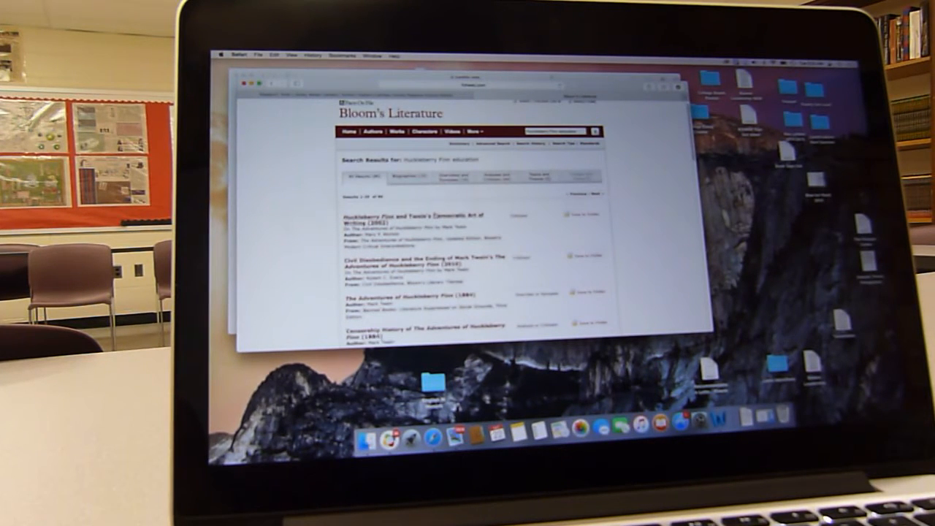
Step: View a Huckleberry Finn education article down to its Citation Information section
left_click(416, 217)
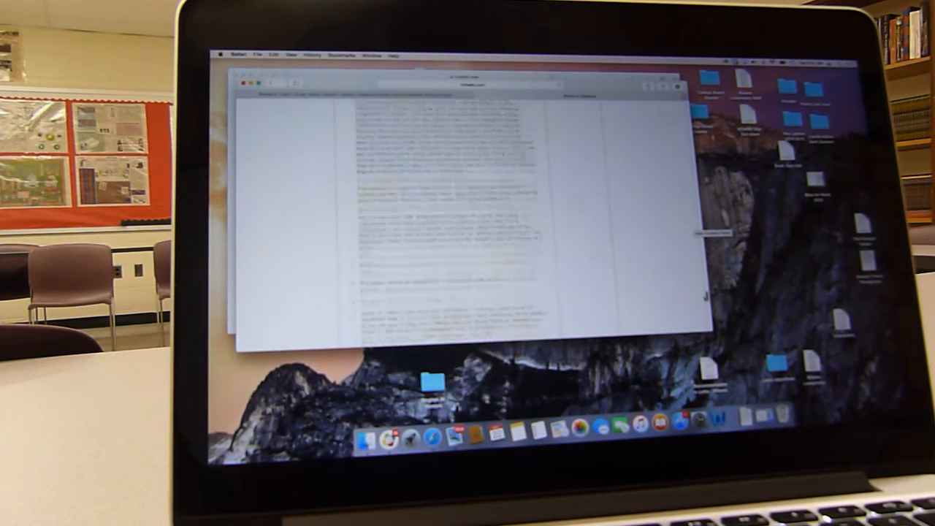
scroll("down", 3)
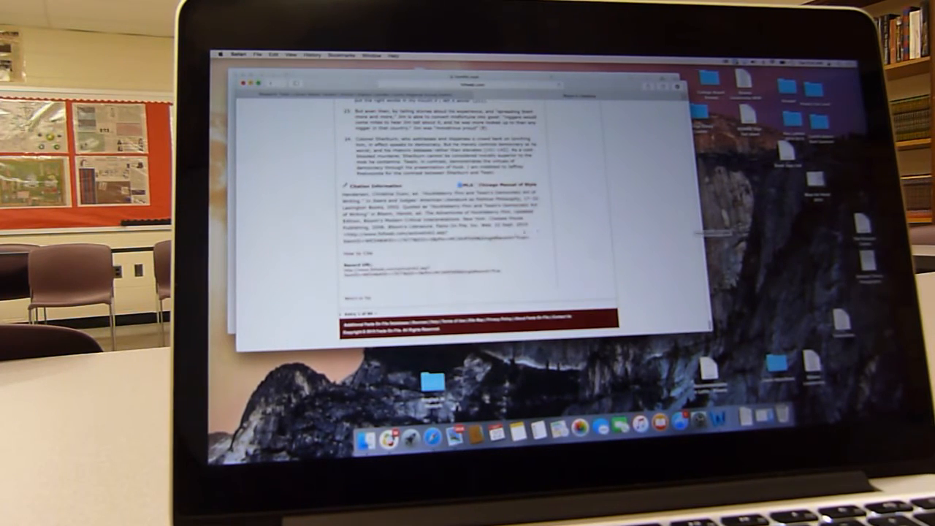